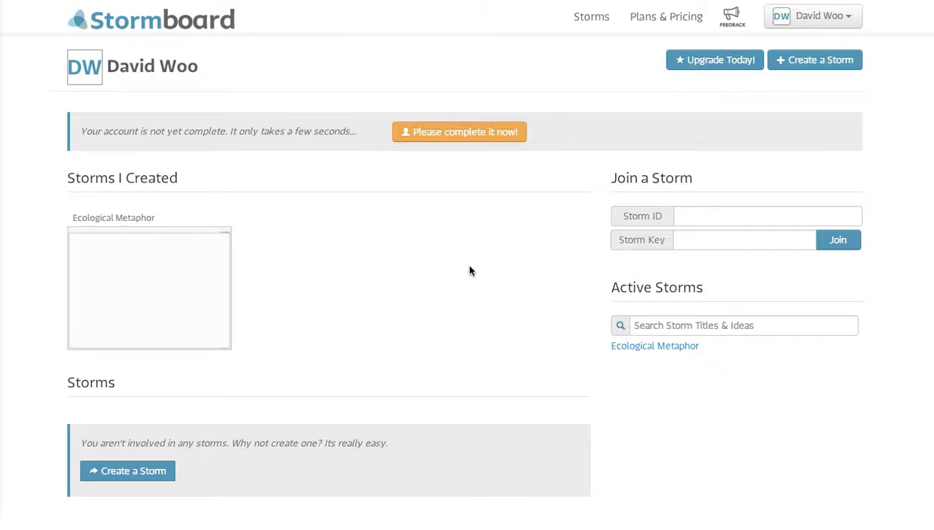
pyautogui.moveTo(354, 256)
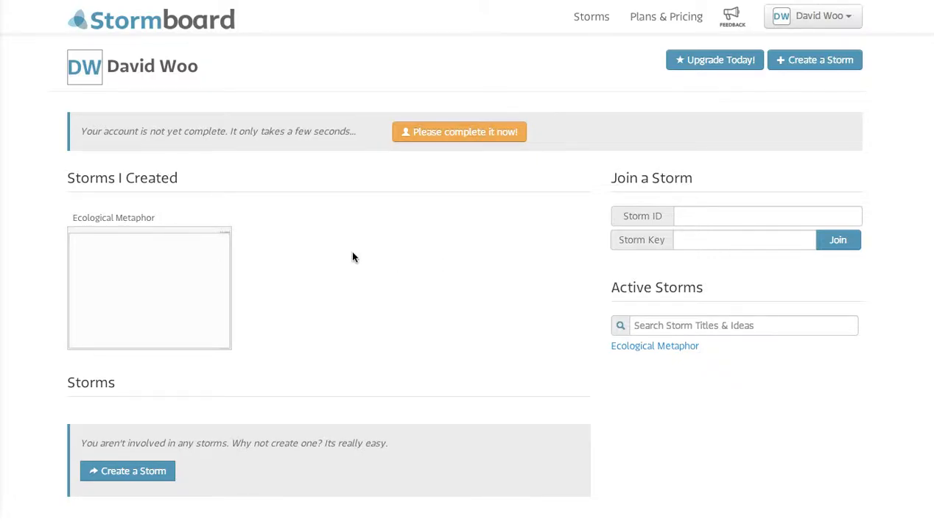
pyautogui.moveTo(346, 79)
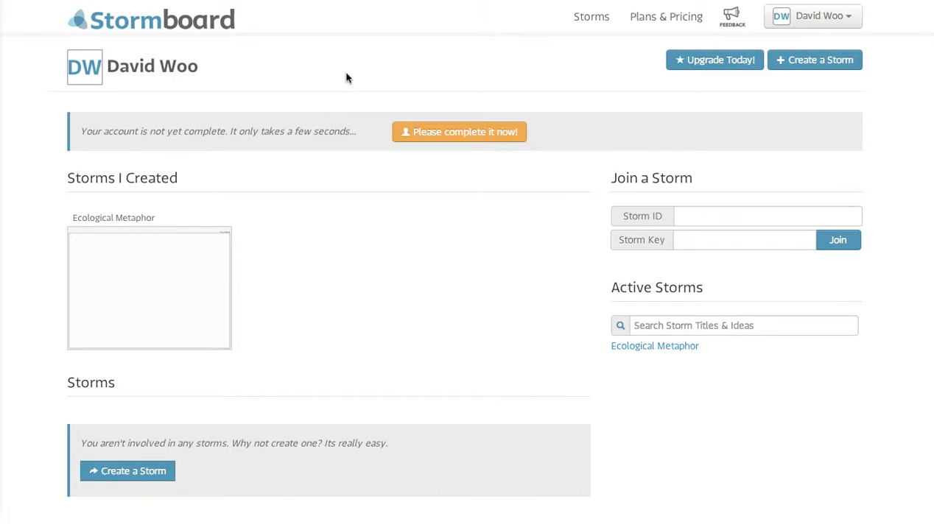
pyautogui.moveTo(187, 230)
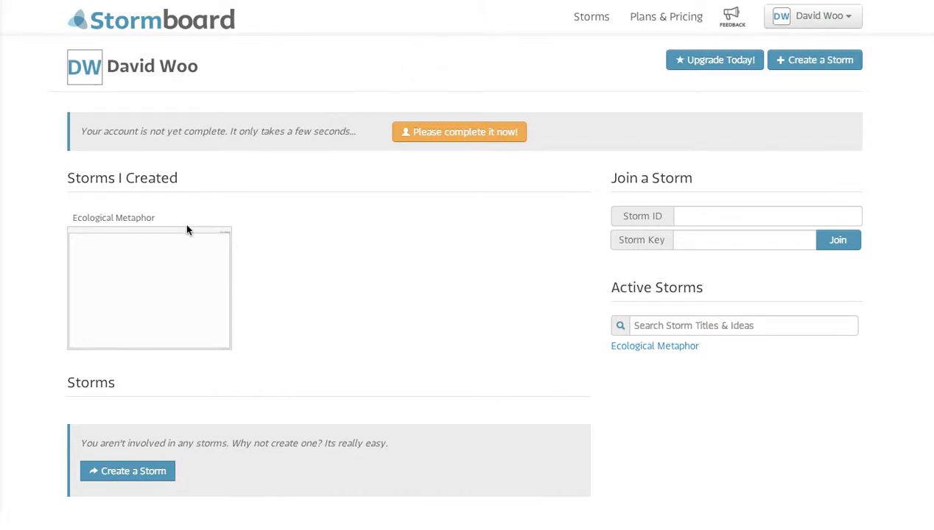
# Step: Open the Ecological Metaphor Notes wall from the Padlet wall list
pyautogui.click(149, 287)
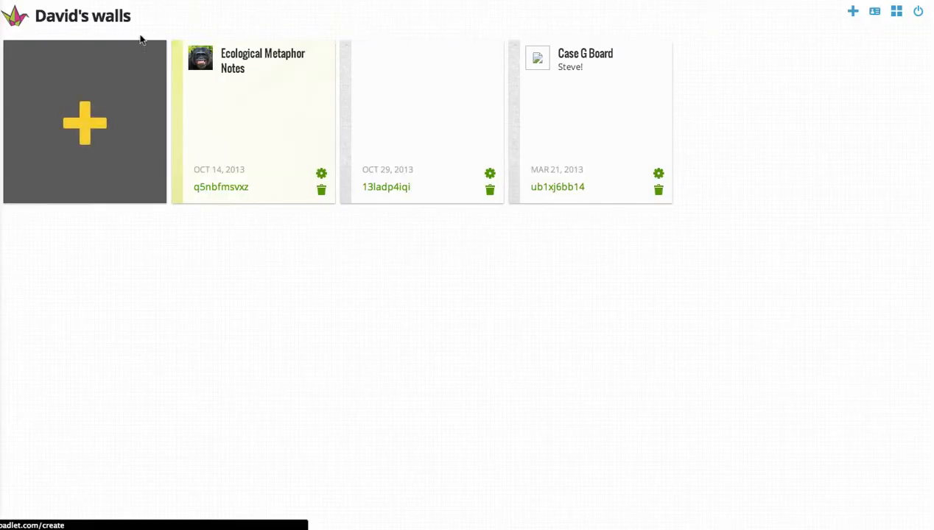
pyautogui.moveTo(230, 58)
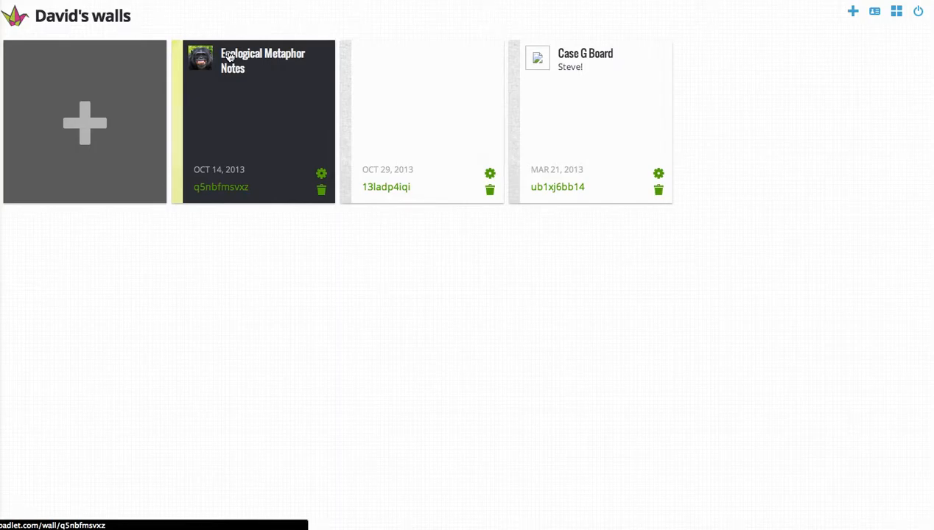
pyautogui.moveTo(241, 94)
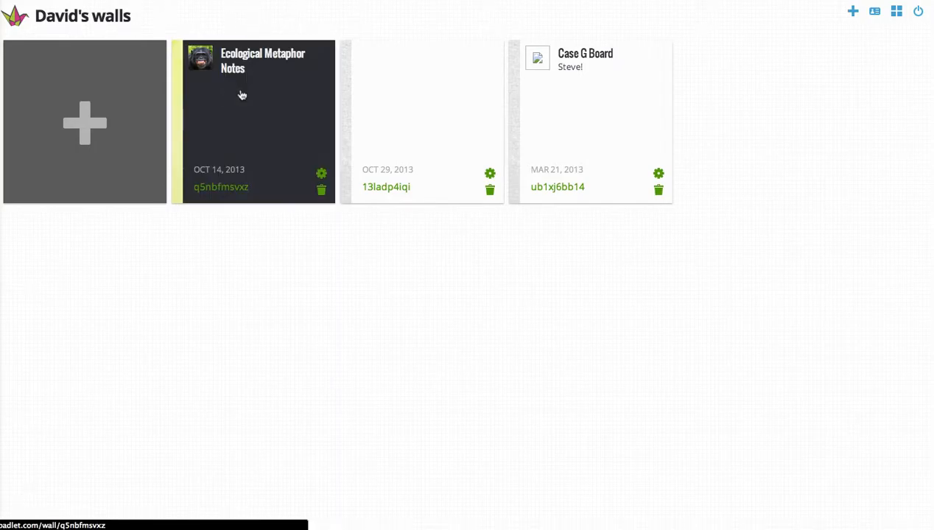
pyautogui.click(243, 94)
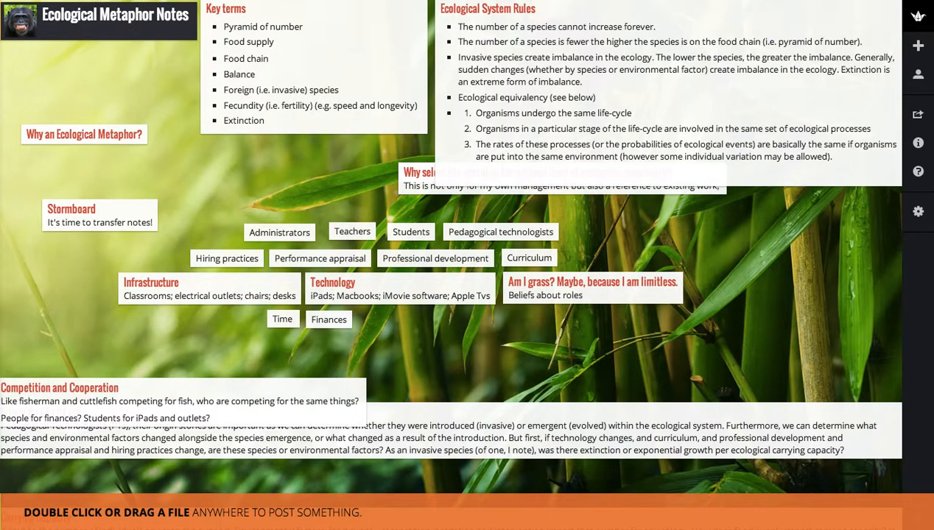
pyautogui.scroll(-3)
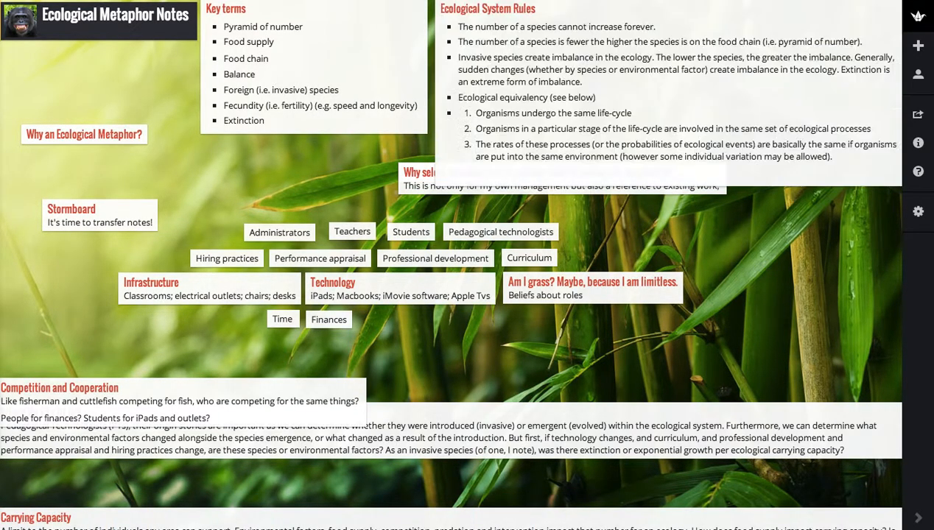
pyautogui.scroll(-3)
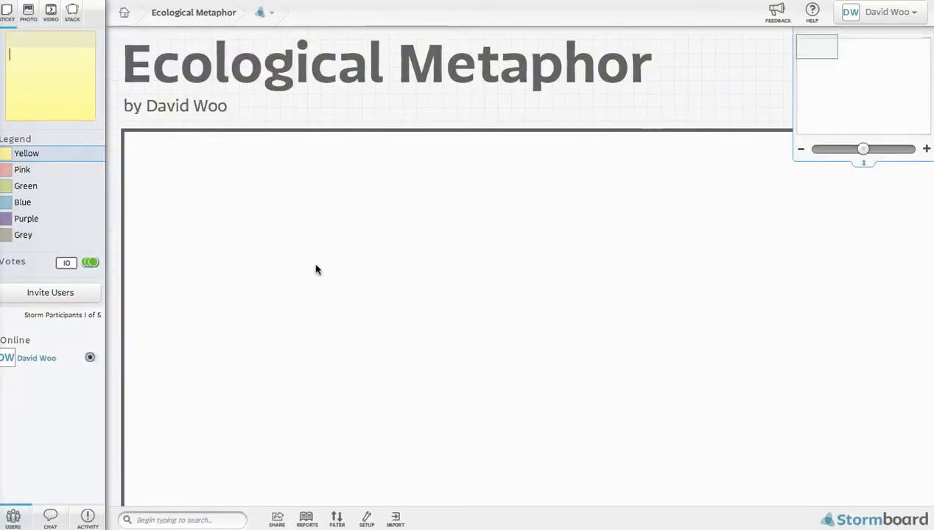
# Step: Add the 'who are competing for the same things? People for finances' note, then view activity and Storm Setup
pyautogui.write('for fish, who are competing for the same things? People for finances Students for iPads and outlets?')
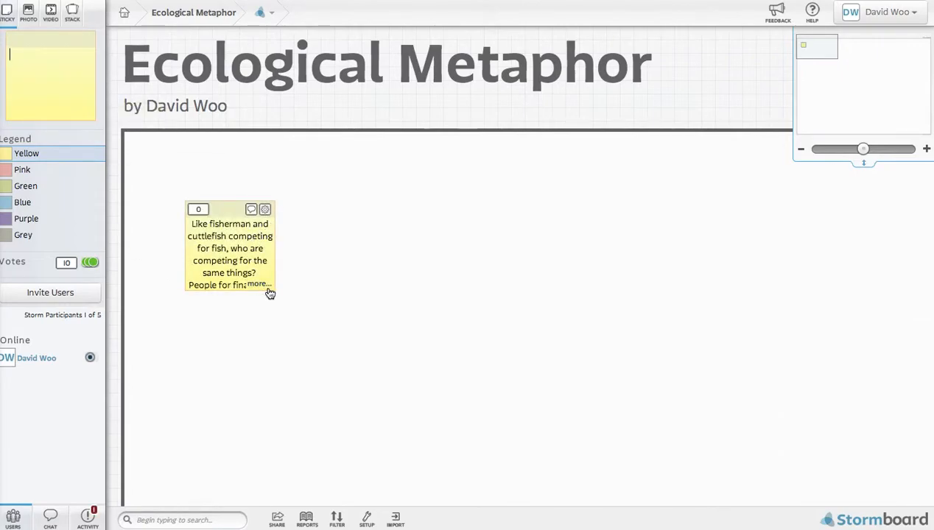
pyautogui.click(258, 283)
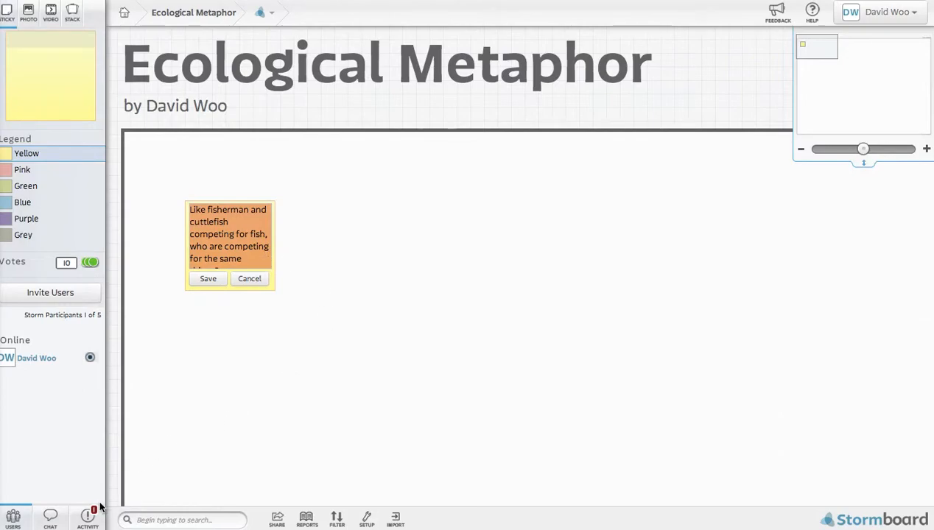
pyautogui.click(89, 513)
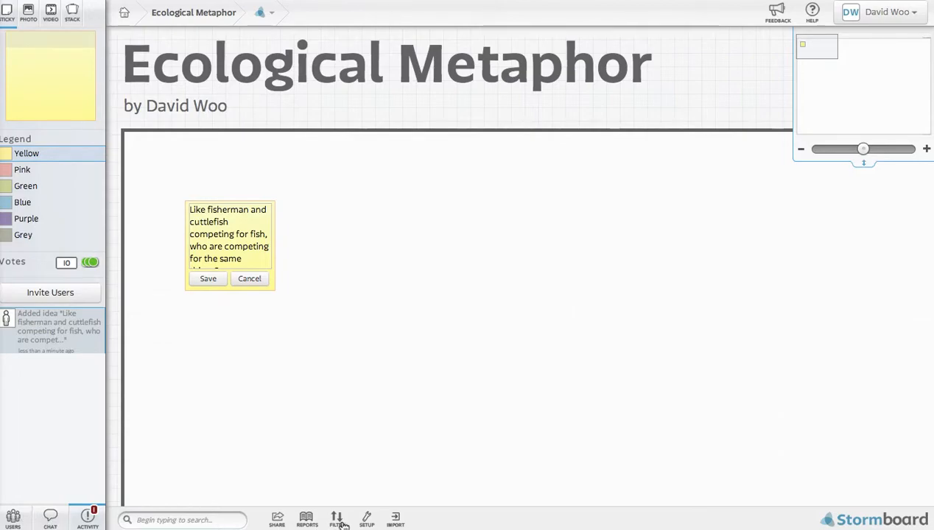
pyautogui.click(366, 518)
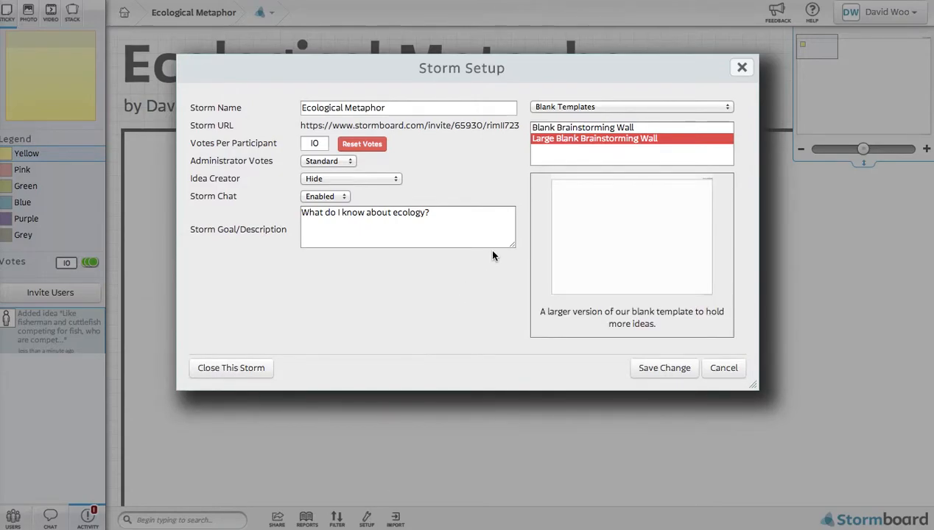
pyautogui.moveTo(666, 348)
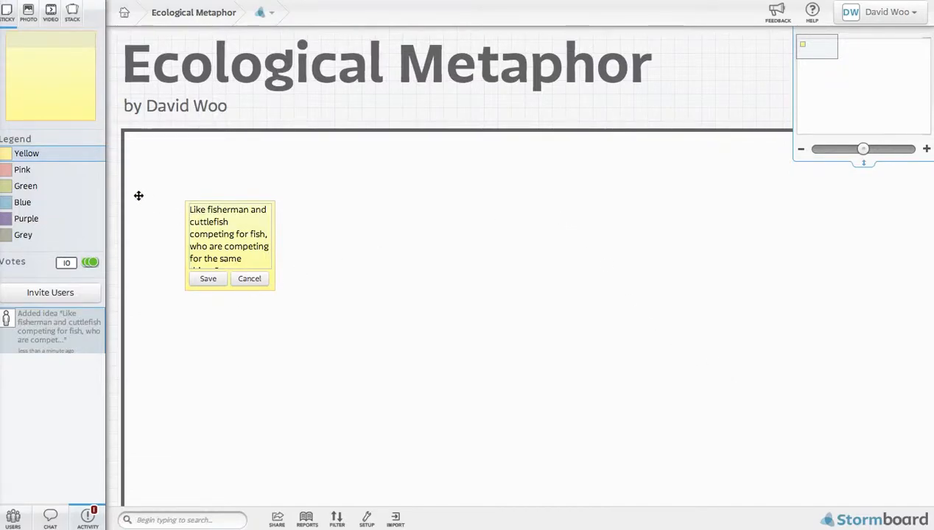
pyautogui.moveTo(51, 21)
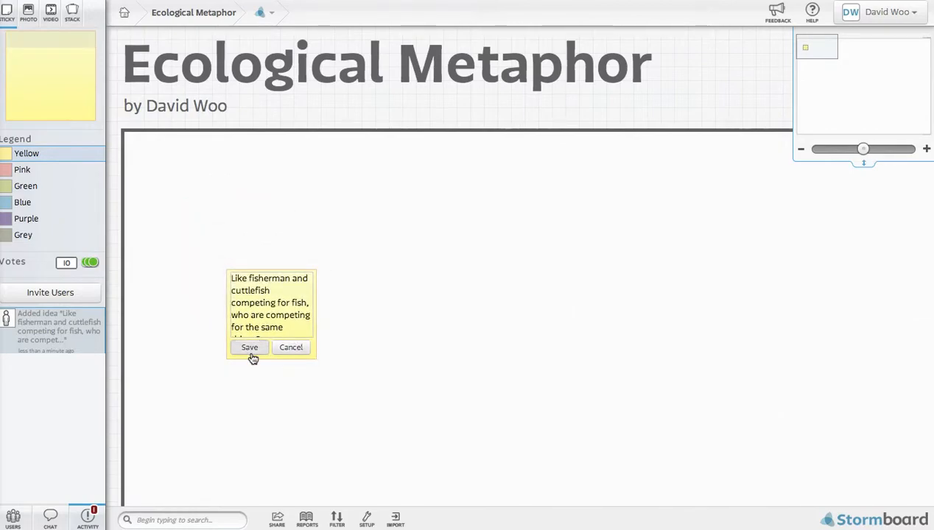
# Step: Save the competition note and hover its top-right menu icon
pyautogui.click(249, 348)
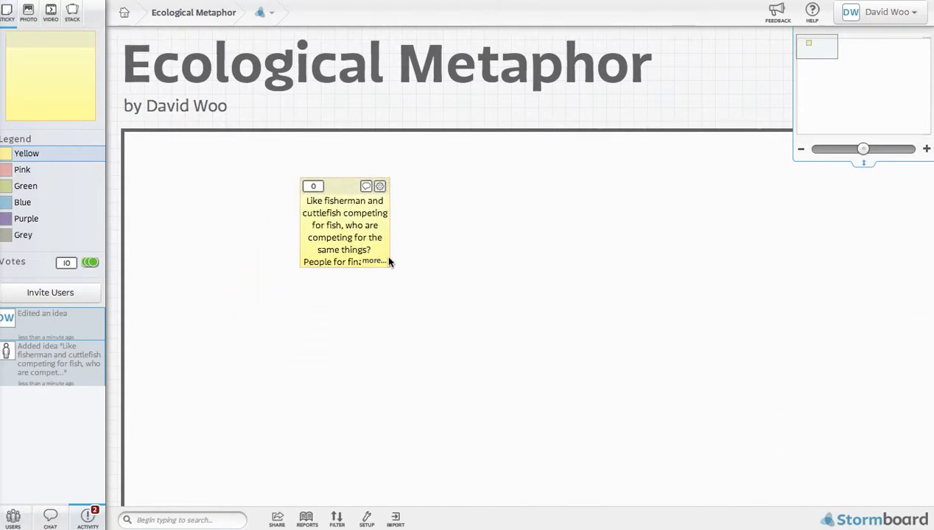
pyautogui.click(371, 262)
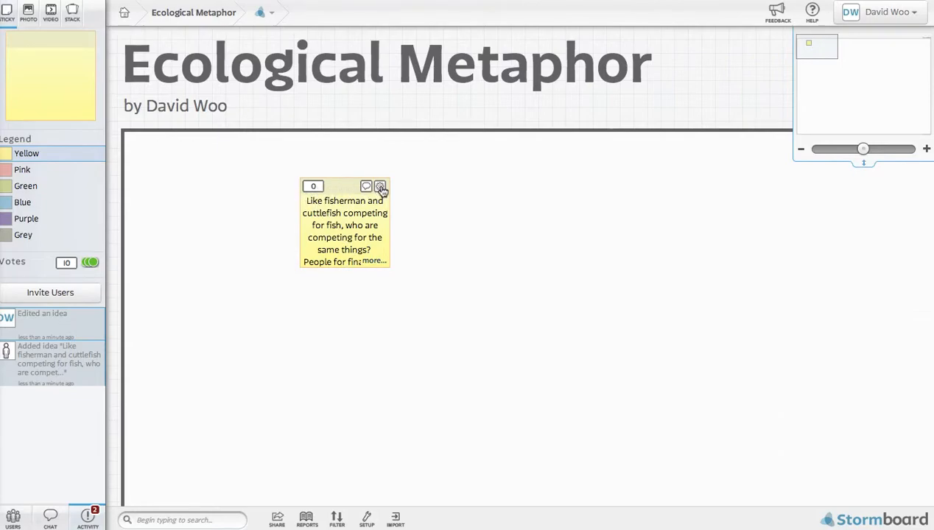
# Step: Turn the competition note into a title sticky and back into a regular sticky
pyautogui.click(380, 186)
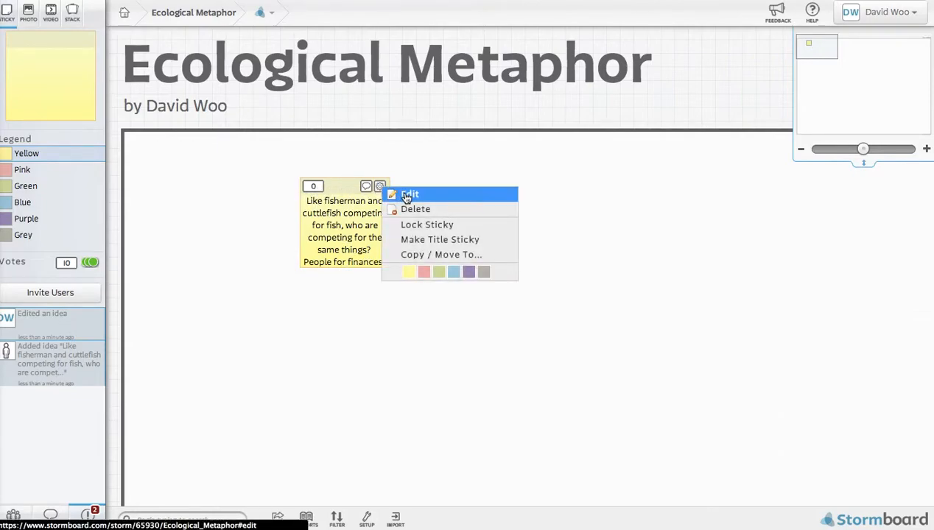
pyautogui.moveTo(433, 242)
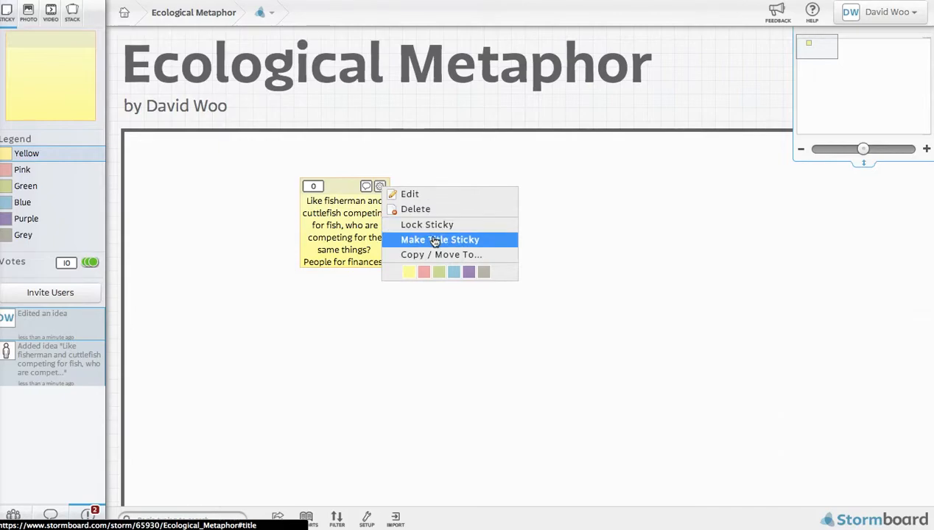
pyautogui.click(445, 239)
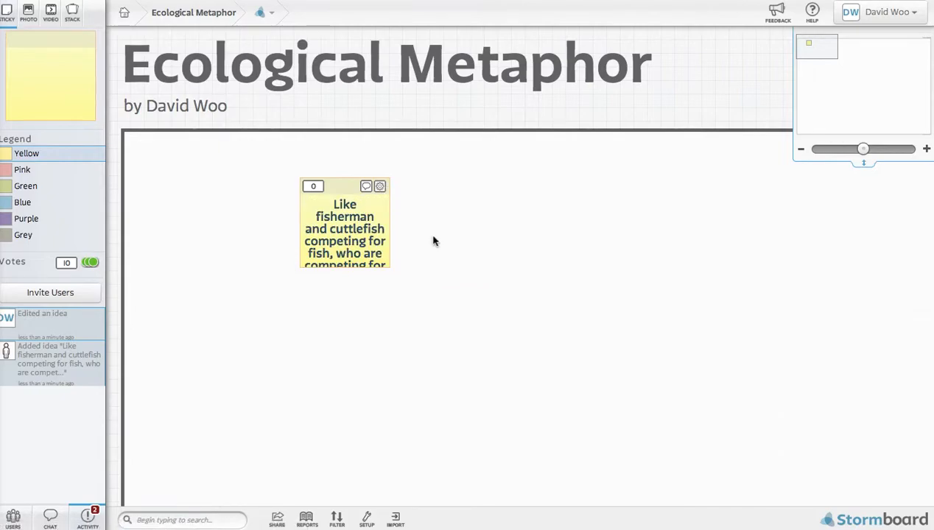
pyautogui.moveTo(380, 185)
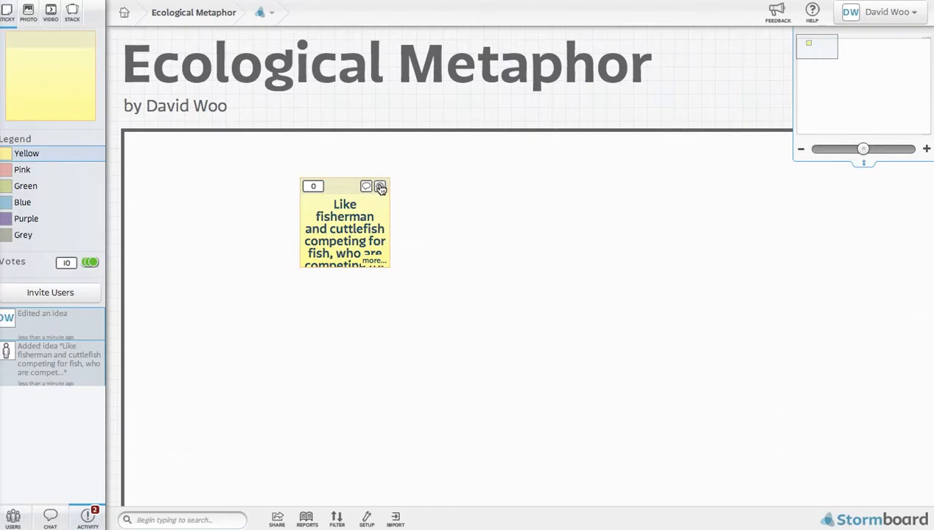
pyautogui.click(380, 186)
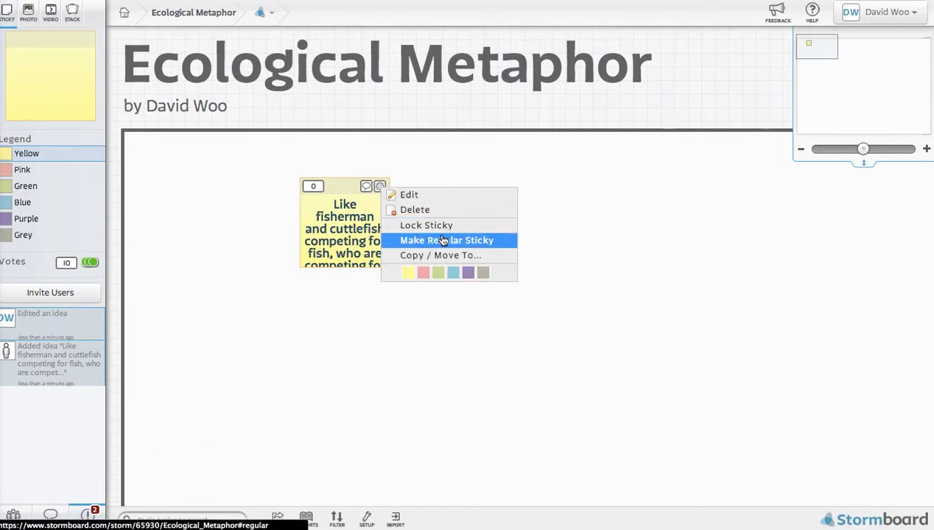
pyautogui.click(448, 240)
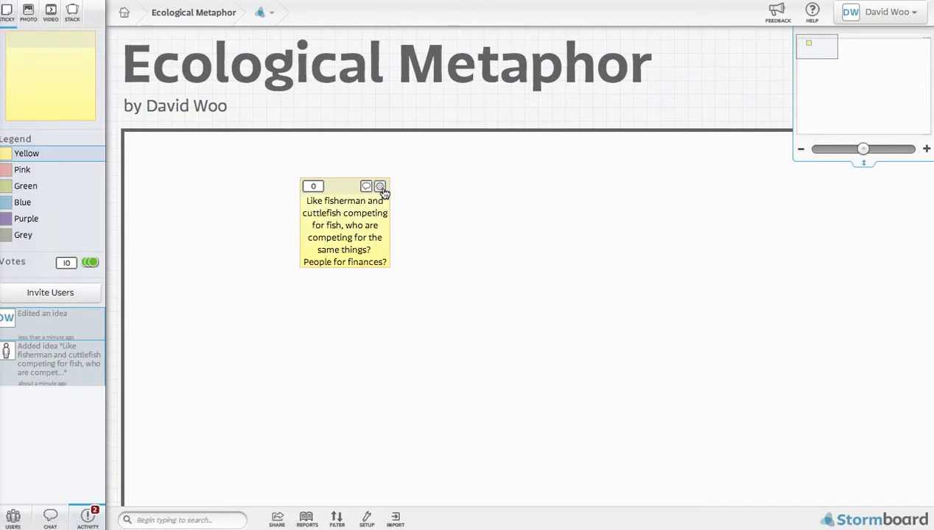
# Step: Edit the note's text so it ends with 'People for finances?' and finish editing
pyautogui.click(380, 185)
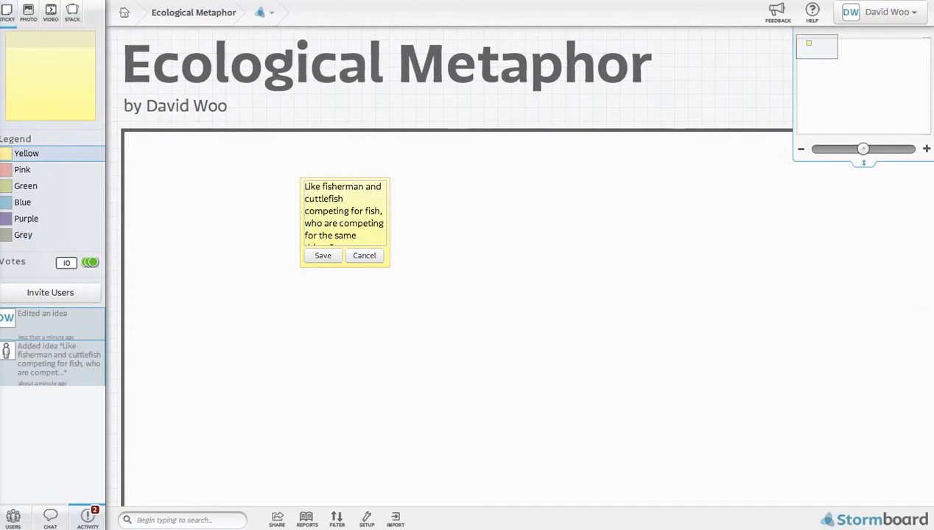
pyautogui.click(364, 257)
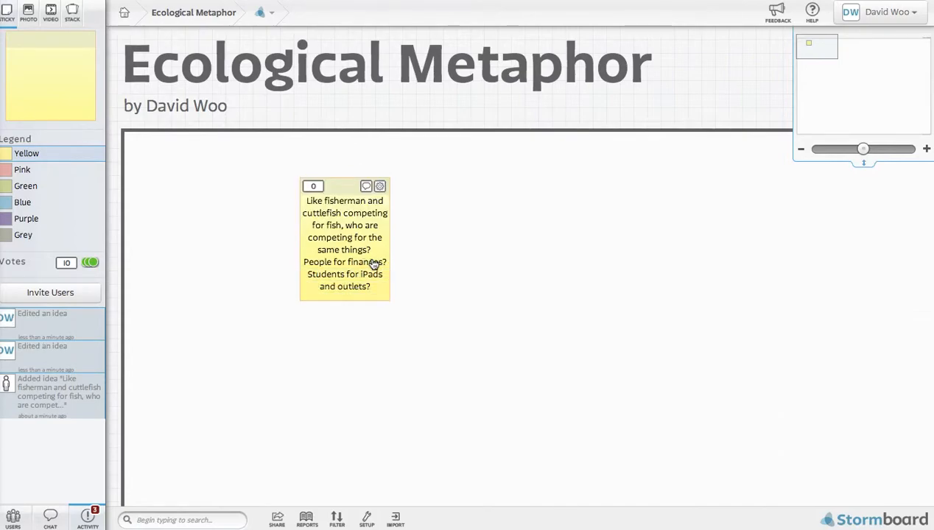
pyautogui.moveTo(324, 213)
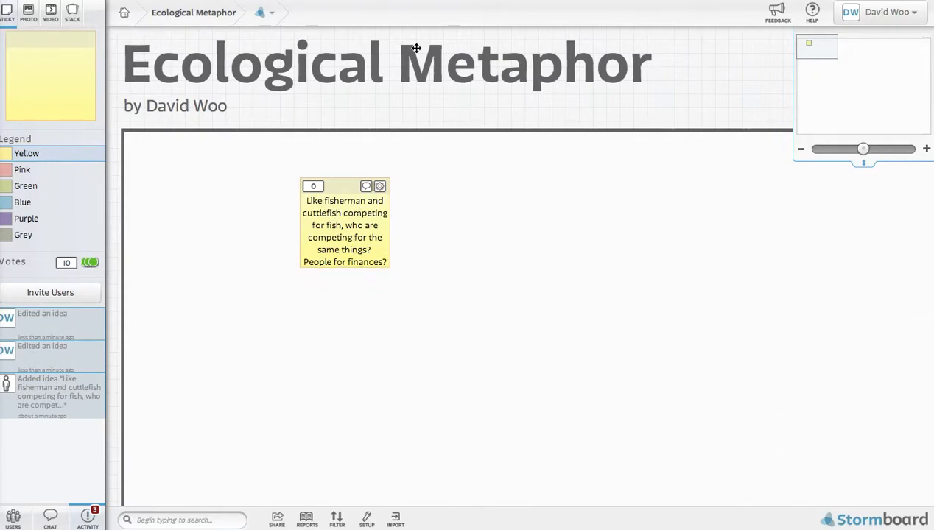
pyautogui.moveTo(408, 90)
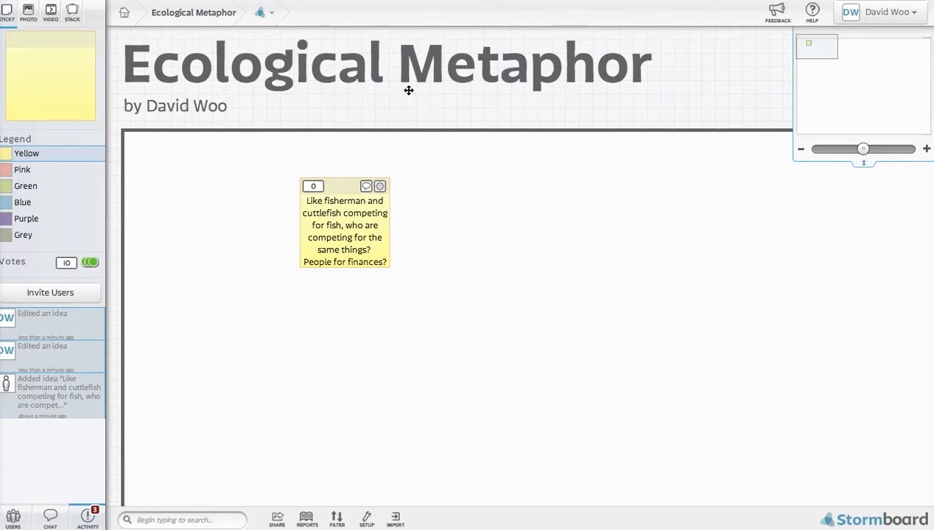
pyautogui.moveTo(748, 199)
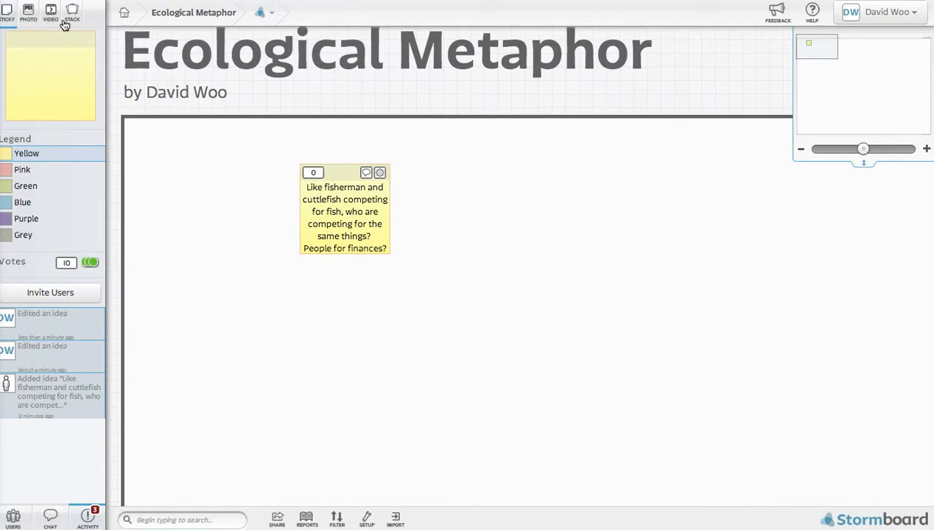
pyautogui.click(74, 11)
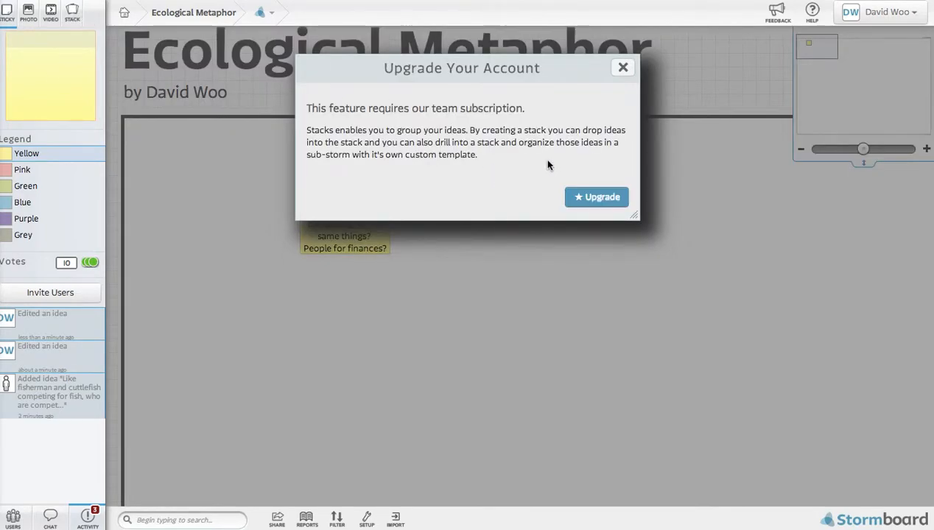
pyautogui.click(622, 67)
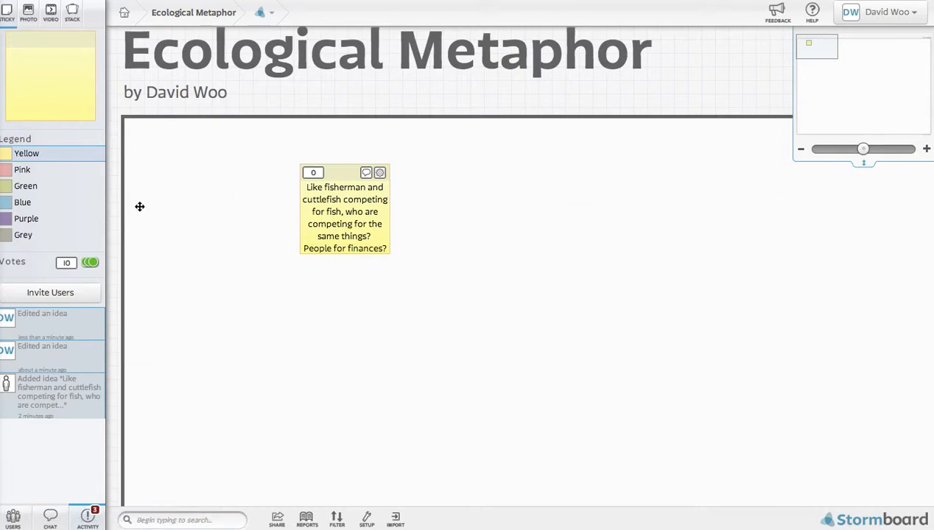
pyautogui.moveTo(56, 518)
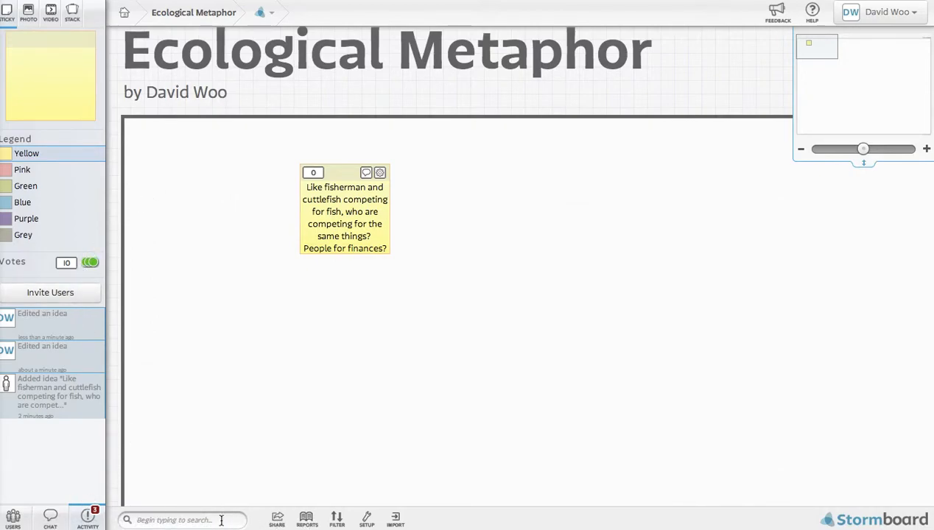
# Step: Search the storm's ideas for 'fisherman' so the matching note stands out
pyautogui.click(184, 520)
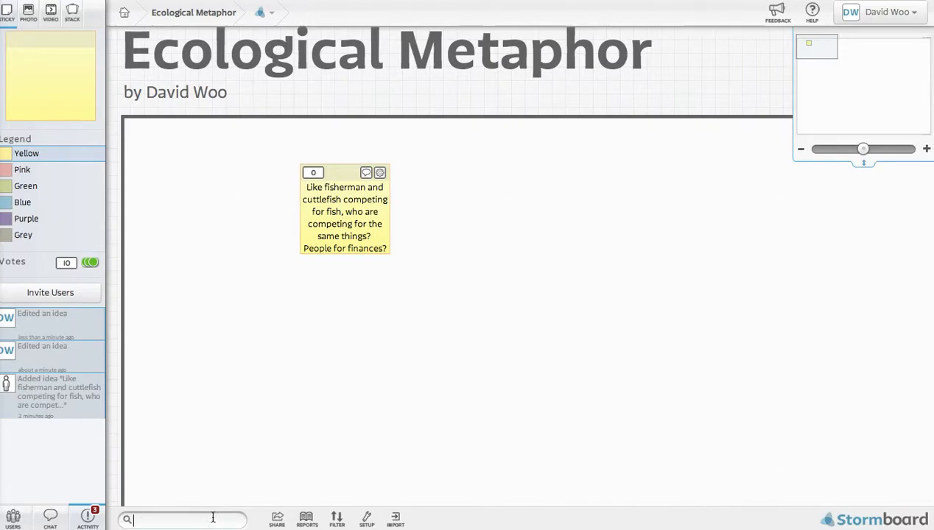
pyautogui.write('fisherman')
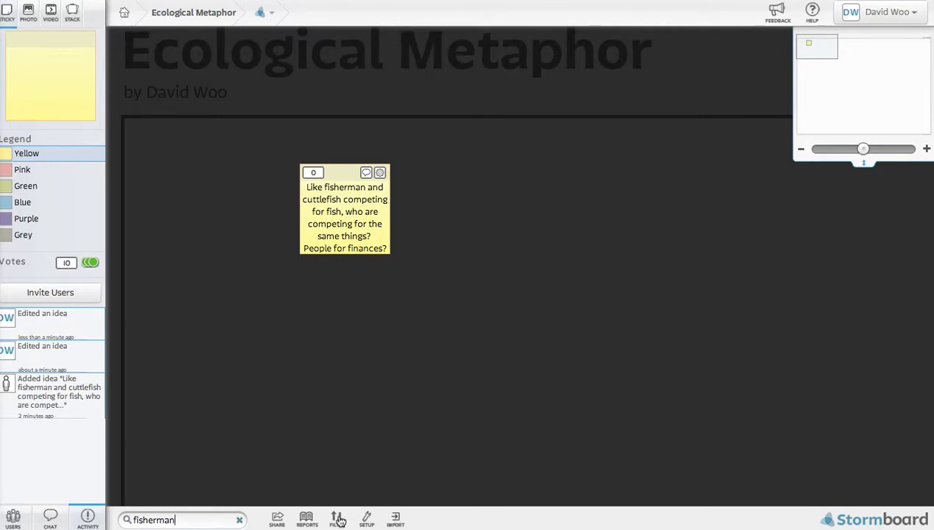
pyautogui.click(336, 518)
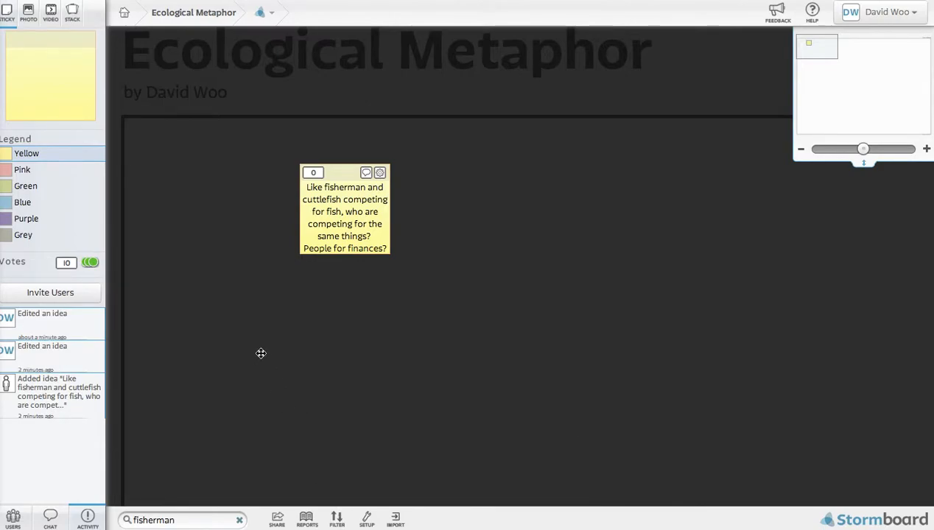
pyautogui.moveTo(567, 194)
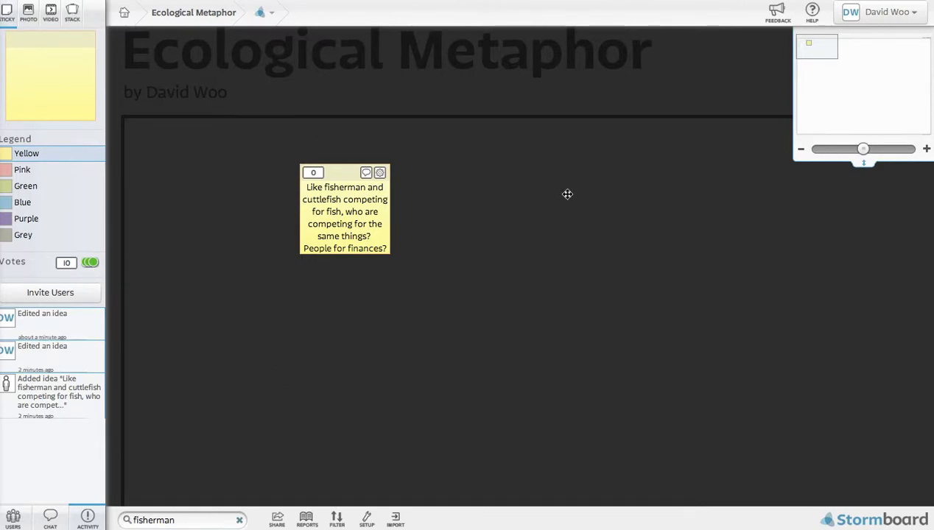
pyautogui.moveTo(291, 17)
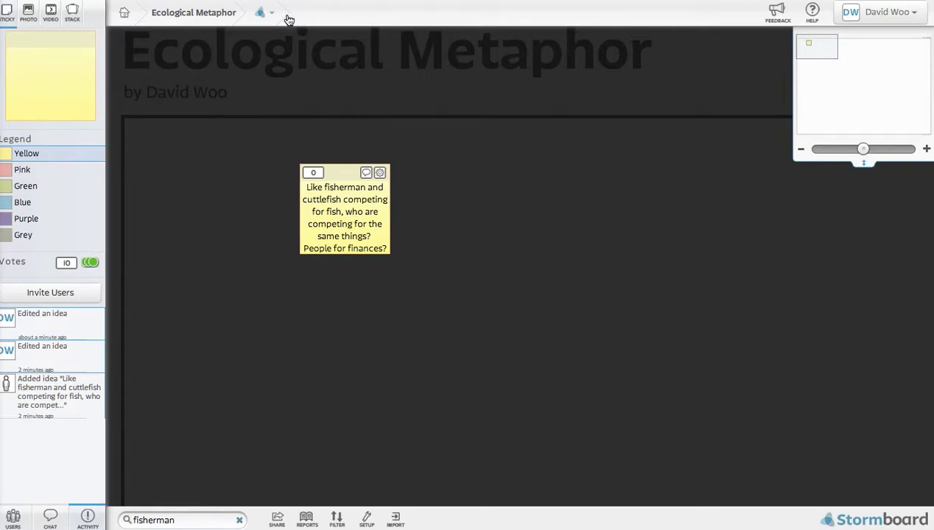
pyautogui.moveTo(397, 190)
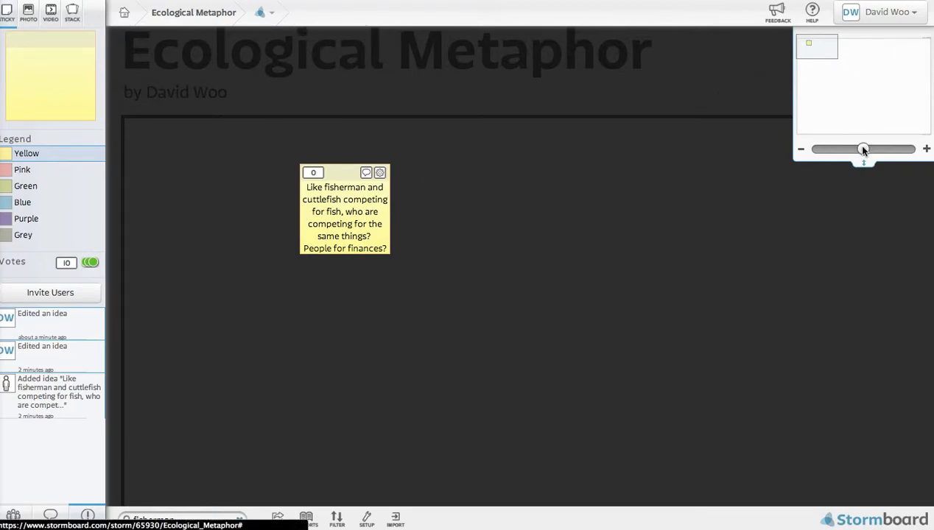
# Step: Zoom the board out with the slider, then zoom in closer on the fisherman note
pyautogui.moveTo(863, 149); pyautogui.dragTo(836, 149)
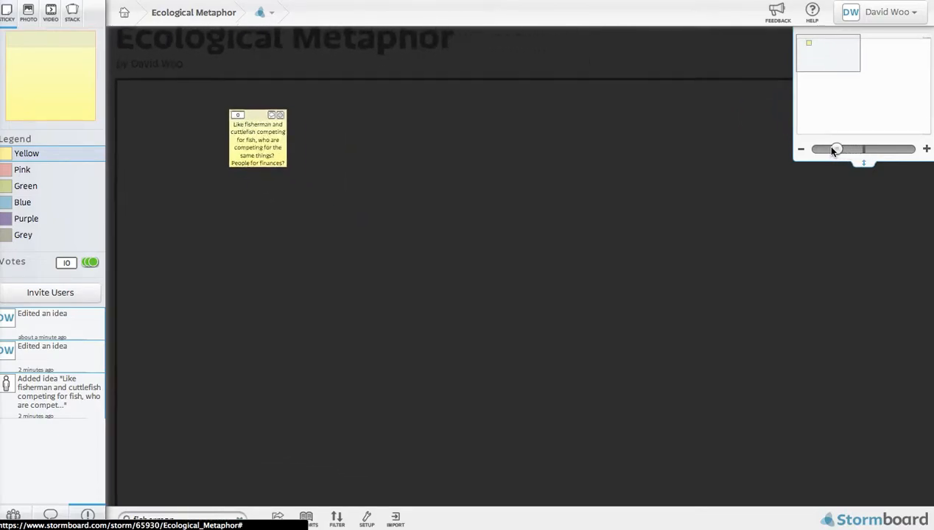
pyautogui.moveTo(836, 149); pyautogui.dragTo(886, 148)
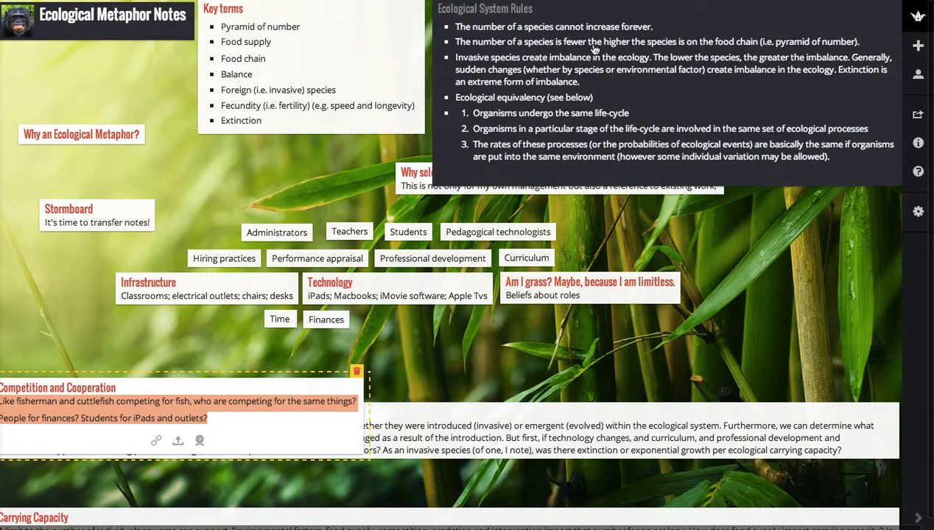
pyautogui.moveTo(607, 185)
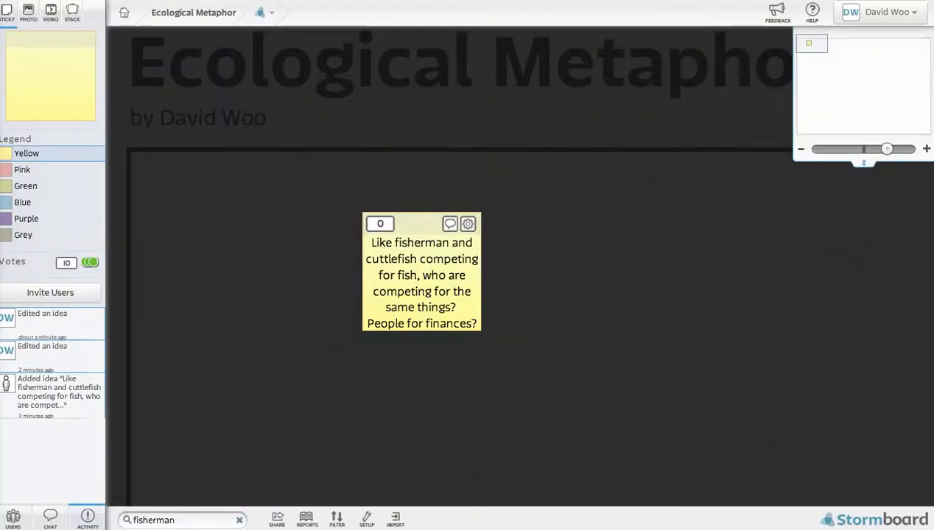
pyautogui.moveTo(592, 221)
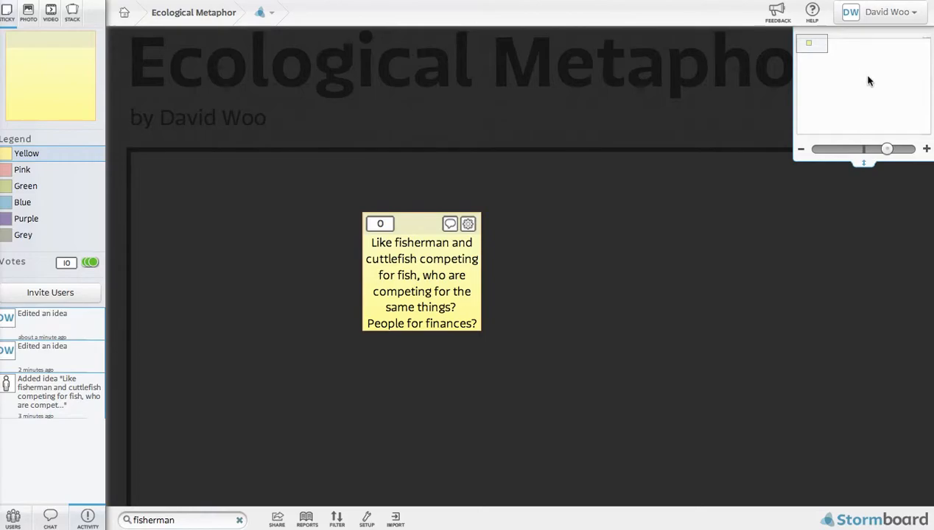
pyautogui.moveTo(854, 76)
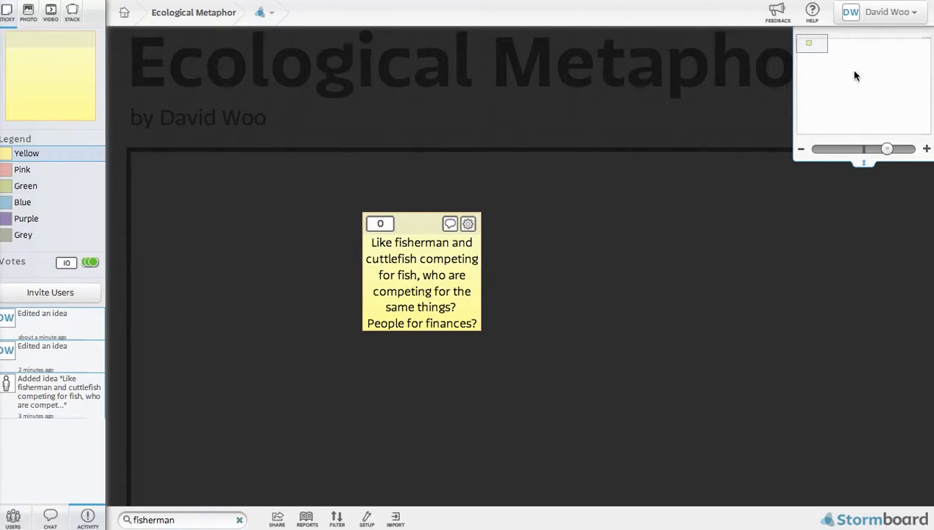
pyautogui.click(268, 12)
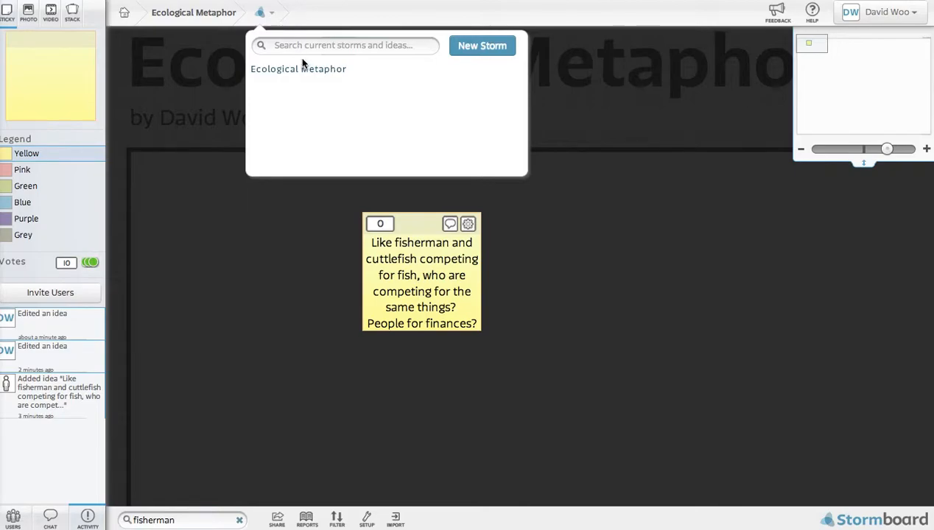
pyautogui.moveTo(198, 56)
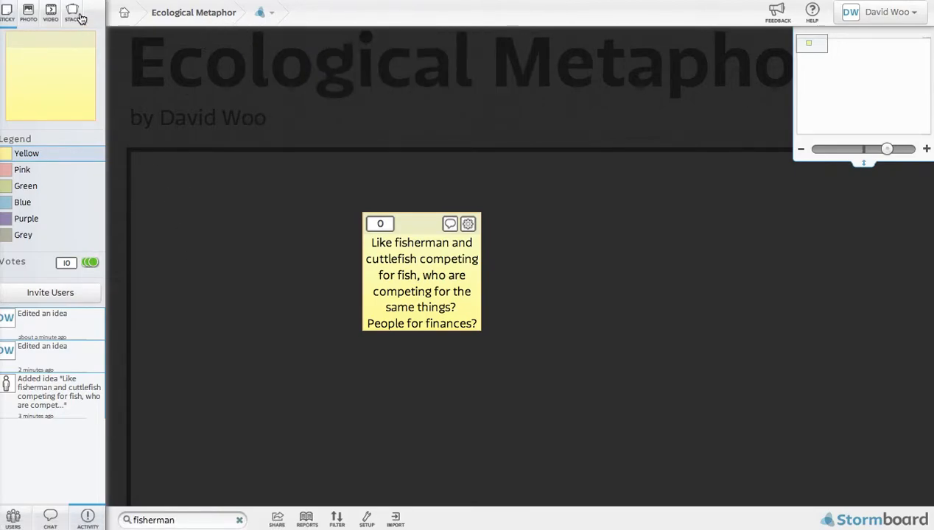
pyautogui.moveTo(22, 174)
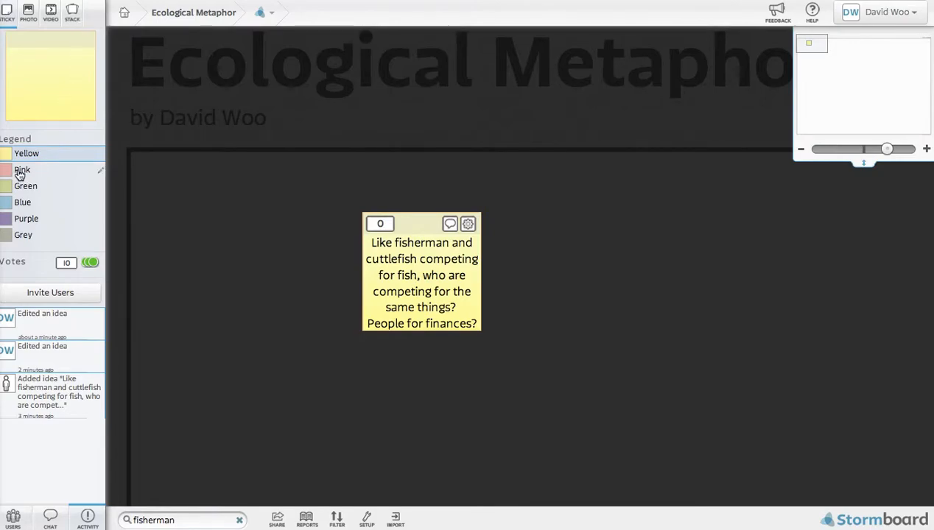
# Step: Set the new-idea colour in the Legend to Pink, then to Green
pyautogui.click(29, 171)
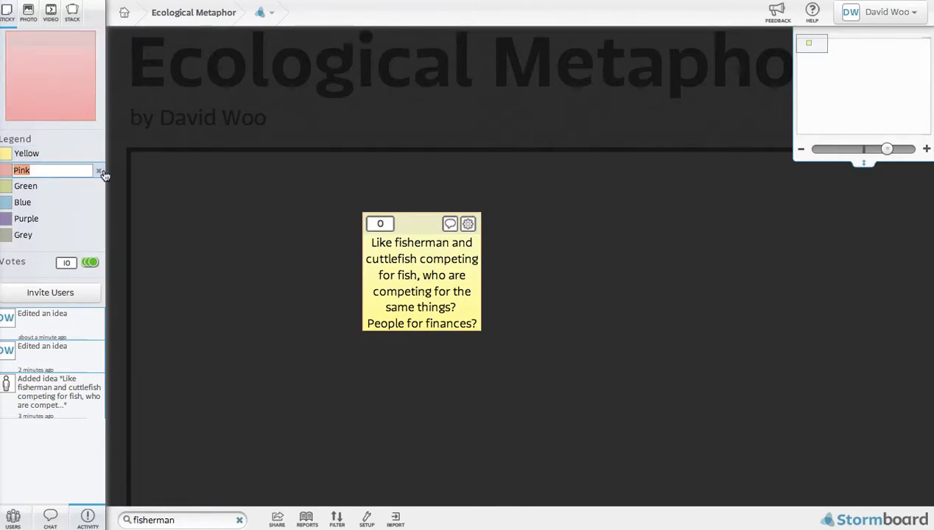
pyautogui.moveTo(29, 204)
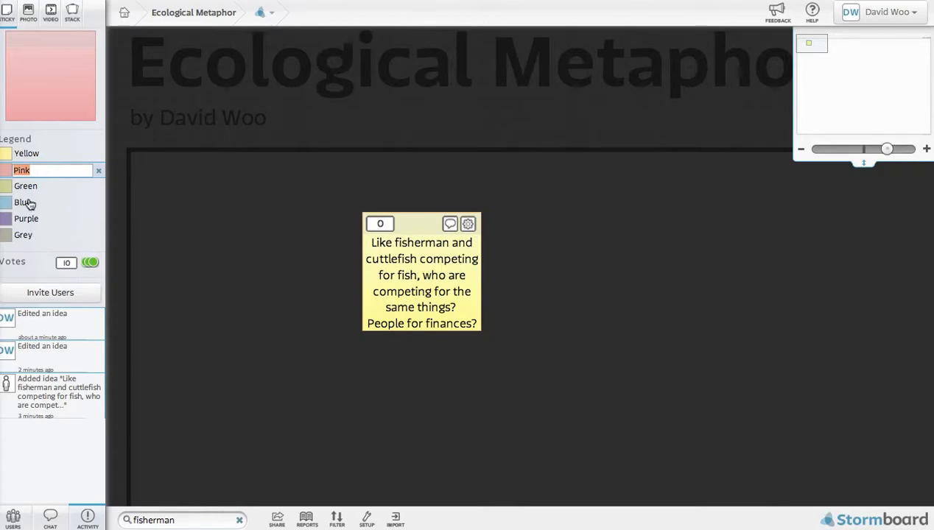
pyautogui.click(25, 186)
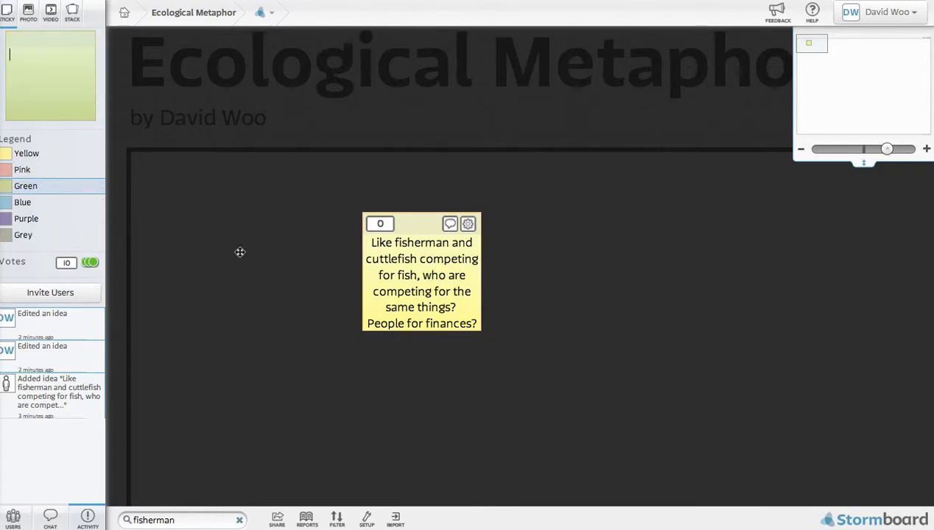